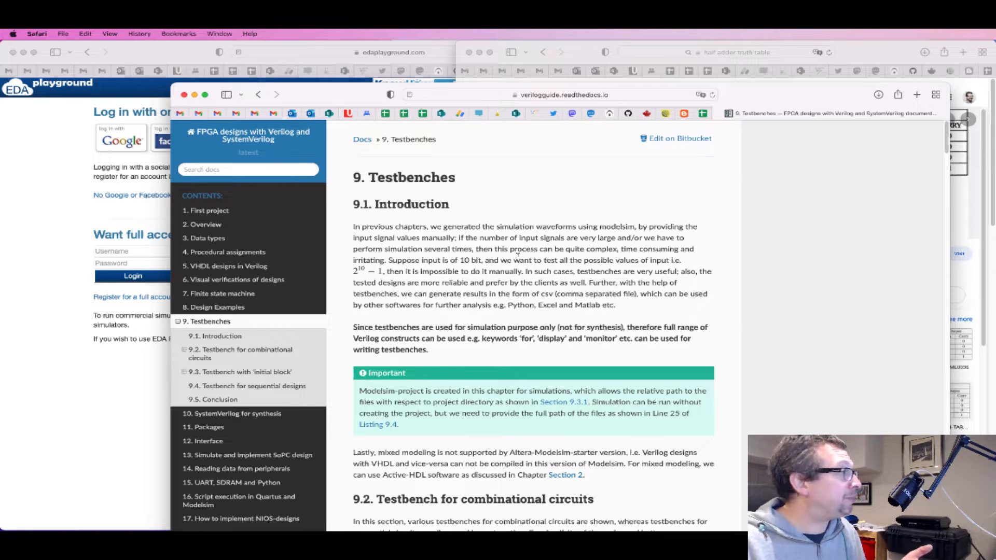
# - Scroll to Listing 9.1 Half adder and select the ^ XOR operator in the sum line
pyautogui.scroll(-3)
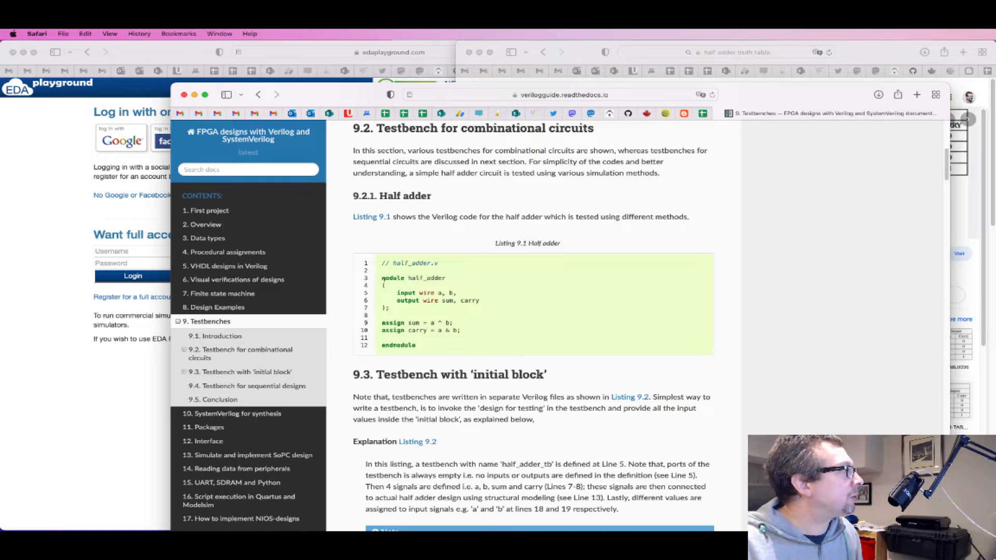
pyautogui.moveTo(400, 289)
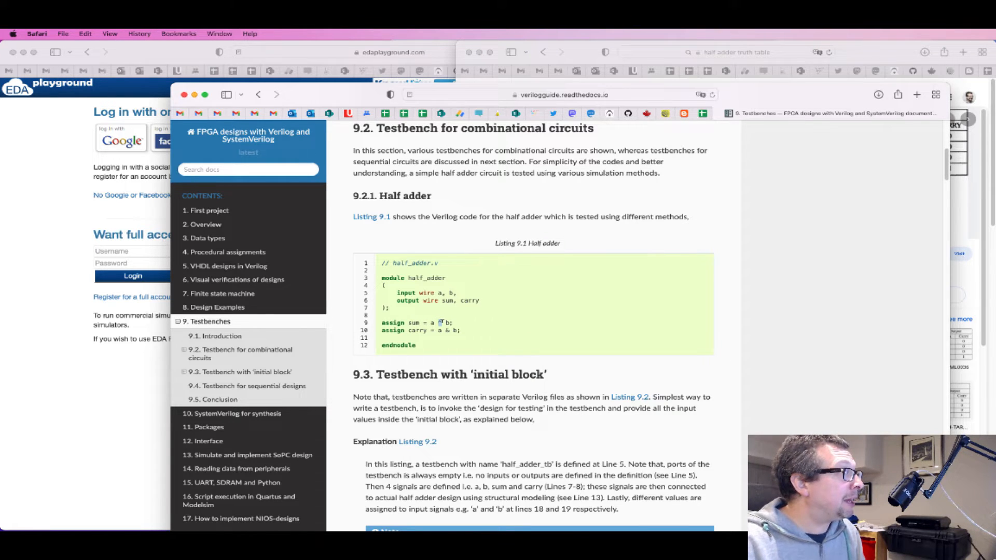
pyautogui.moveTo(512, 366)
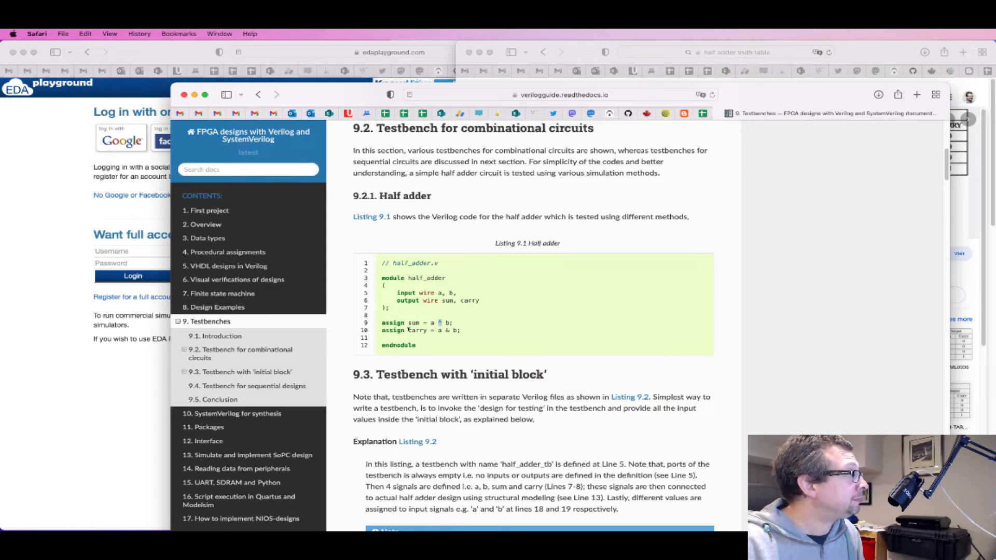
pyautogui.doubleClick(417, 331)
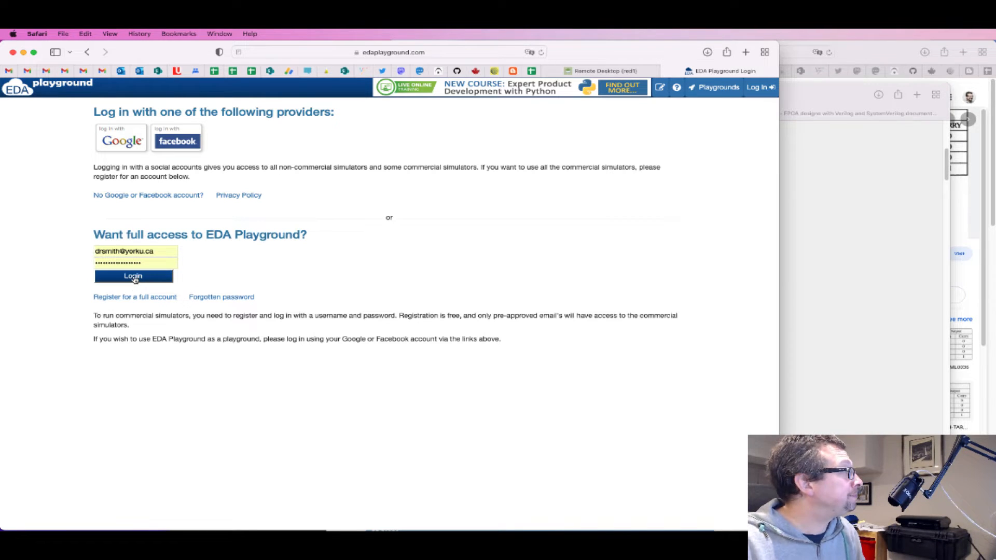
# - Fill the saved username and password from autofill and log in
pyautogui.click(132, 275)
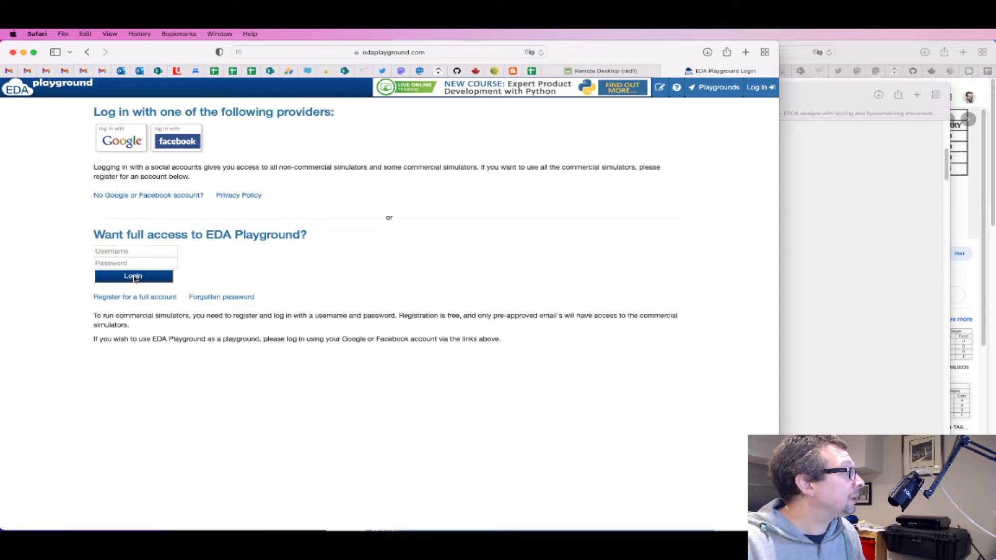
pyautogui.click(133, 251)
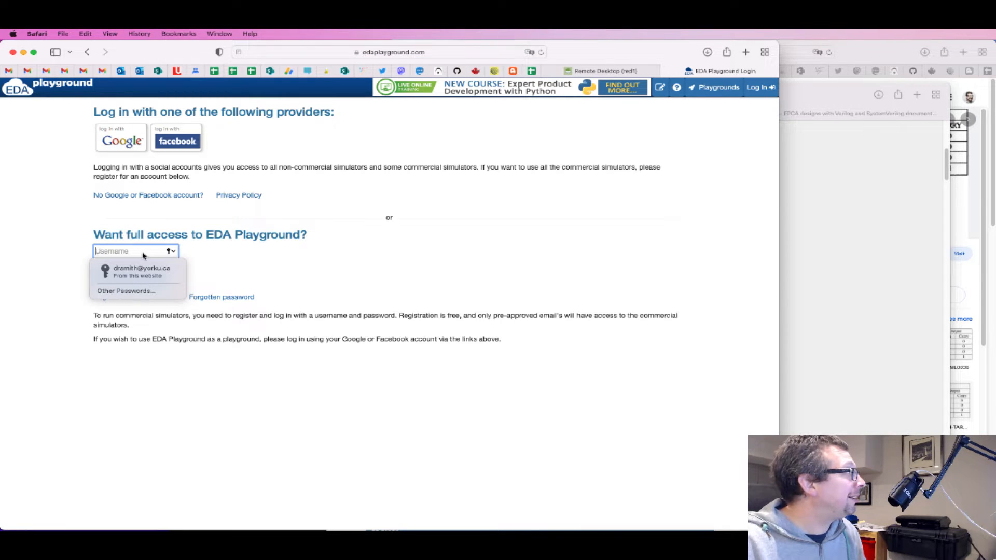
pyautogui.click(141, 271)
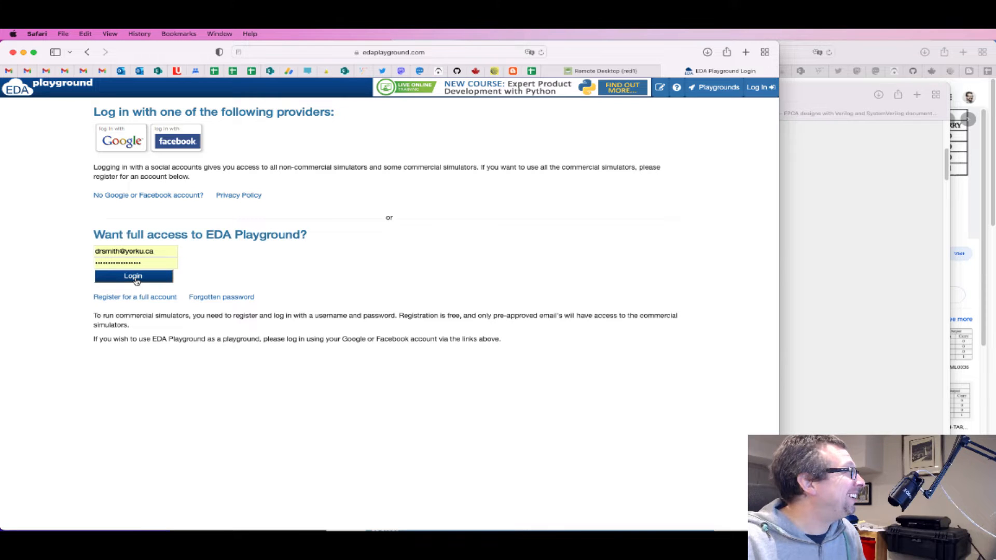
pyautogui.click(132, 276)
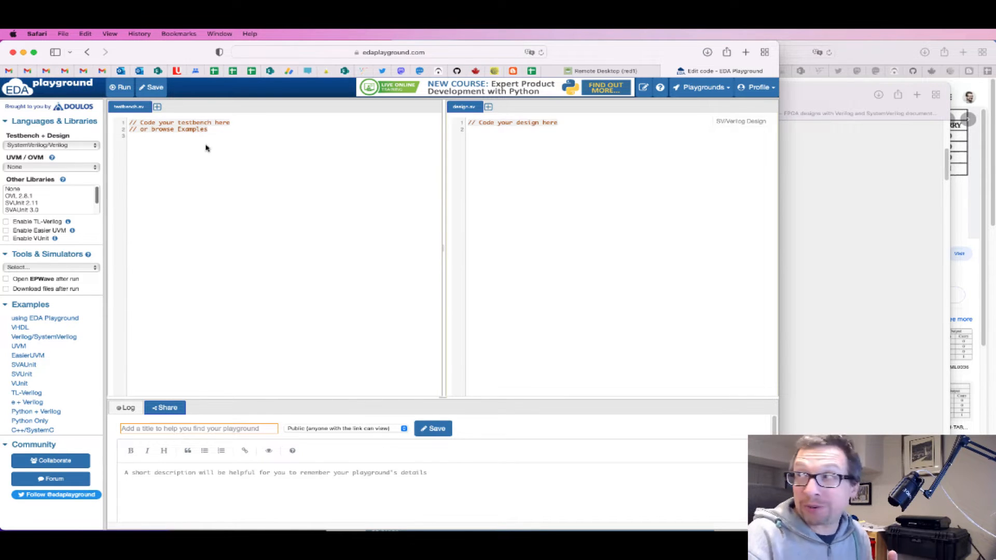
pyautogui.moveTo(253, 143)
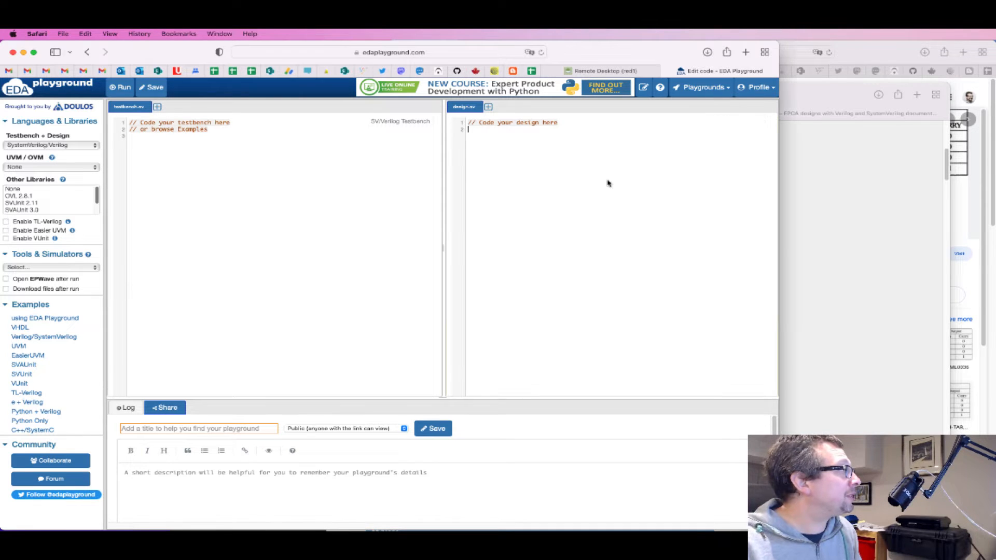
# - Add the '// half_adder.v' header comment and the half_adder module to design.sv
pyautogui.write('// half_adder.v')
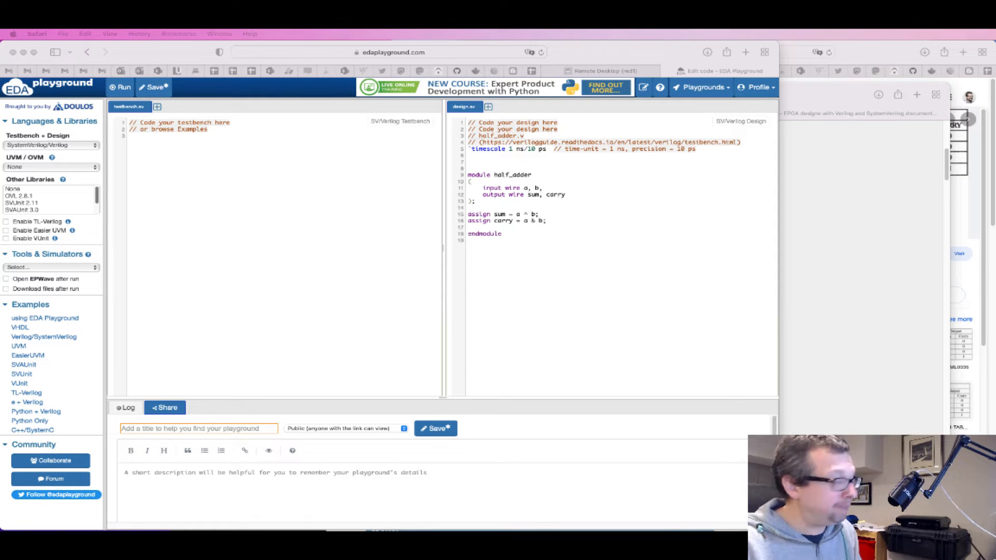
pyautogui.click(183, 179)
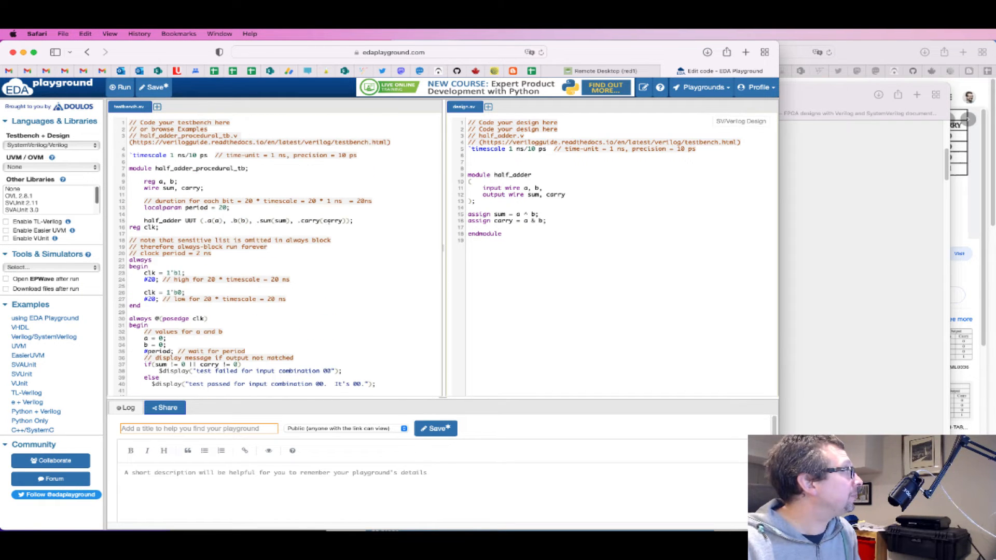
# - Scroll through the pasted half_adder_procedural_tb code in testbench.sv
pyautogui.scroll(-3)
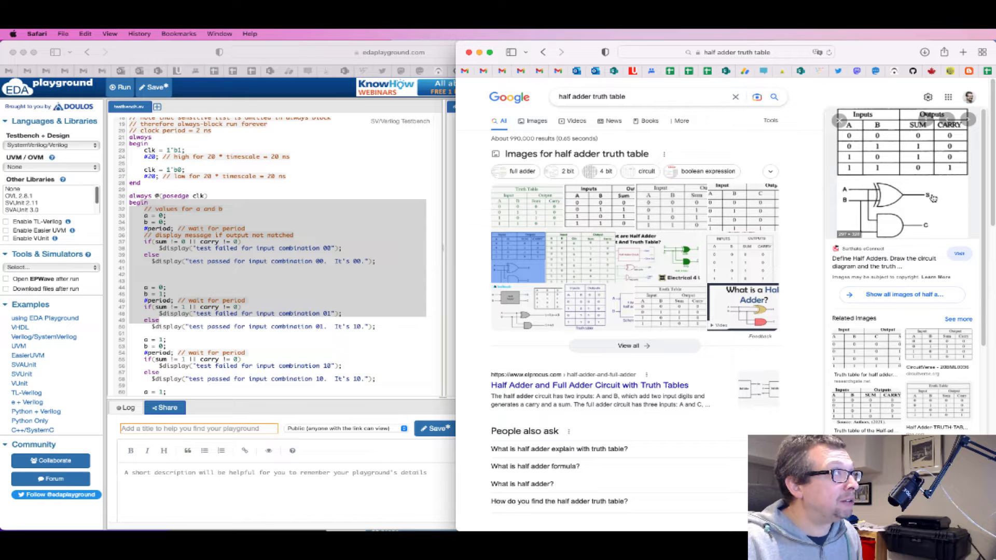
pyautogui.moveTo(927, 229)
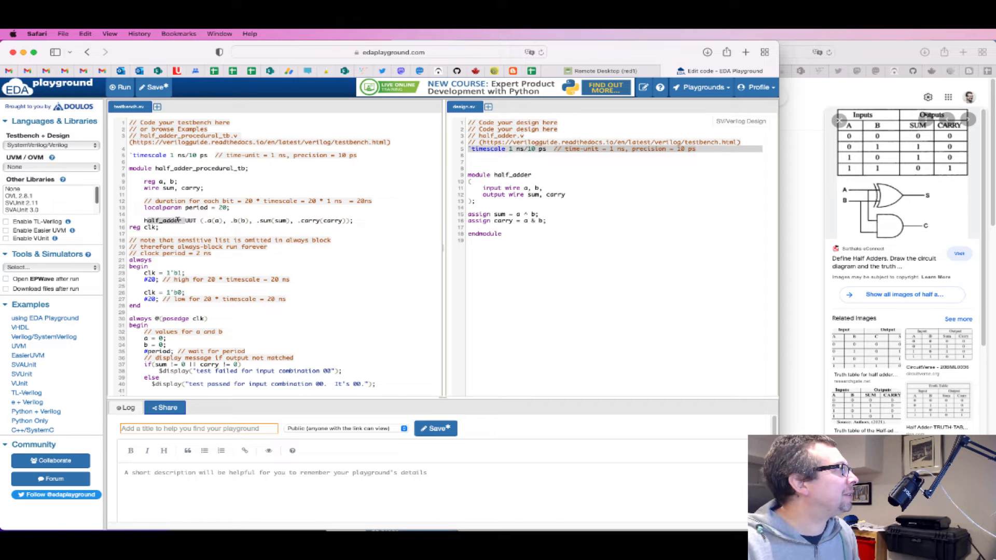
pyautogui.moveTo(343, 190)
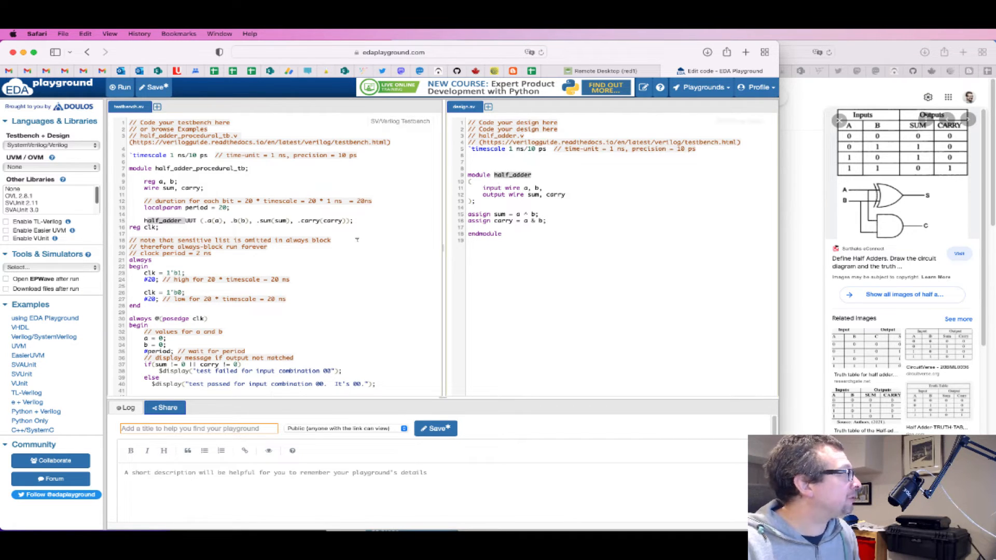
pyautogui.scroll(-3)
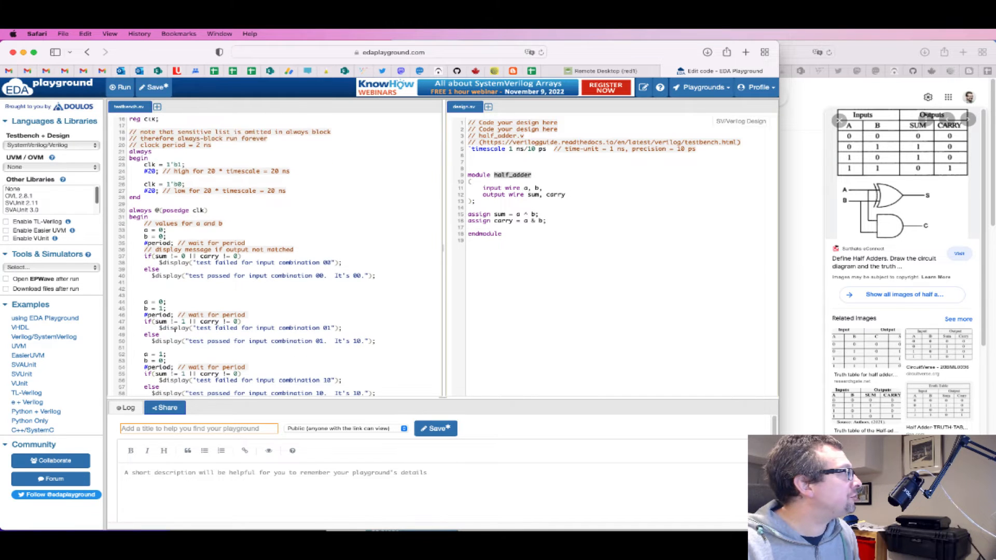
pyautogui.scroll(-3)
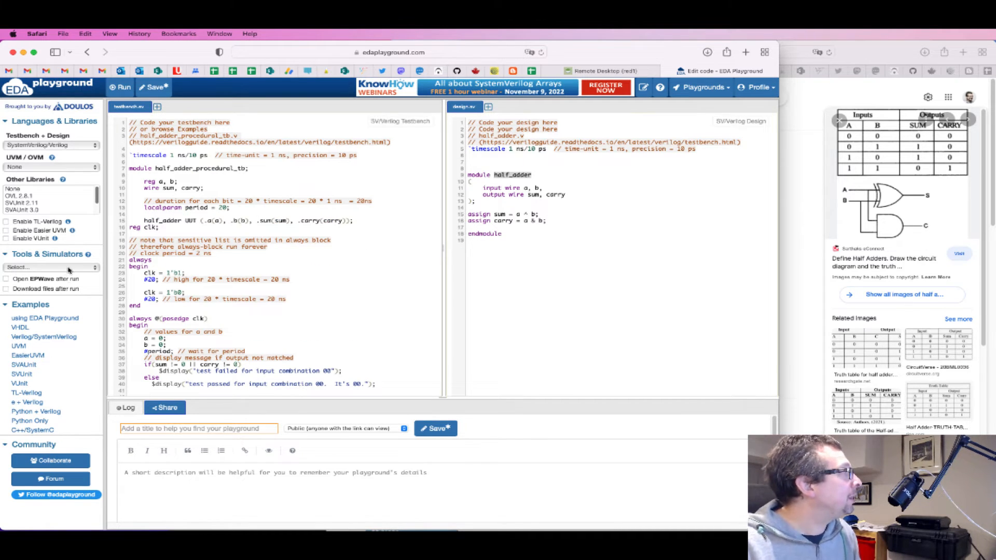
pyautogui.click(51, 266)
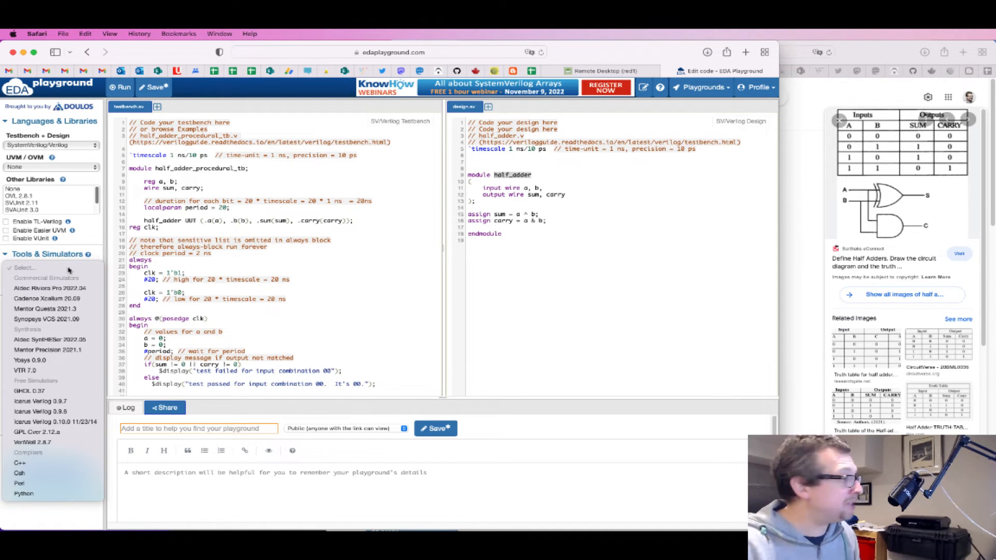
# - Choose Icarus Verilog 0.9.7 from the Tools & Simulators dropdown
pyautogui.click(40, 401)
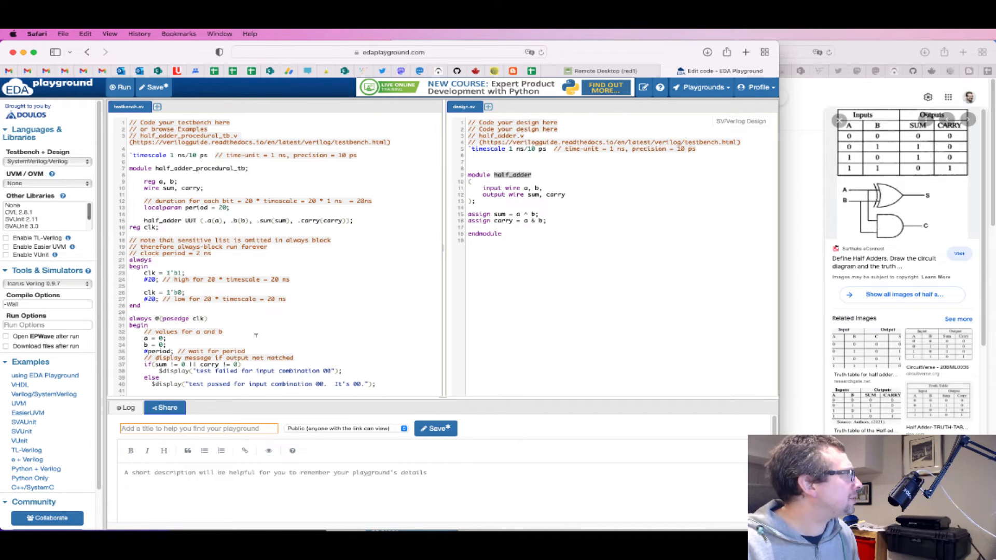
# - Enter title 'HalfAdderExampleReadTheDocs' and start a description noting the original source
pyautogui.click(198, 428)
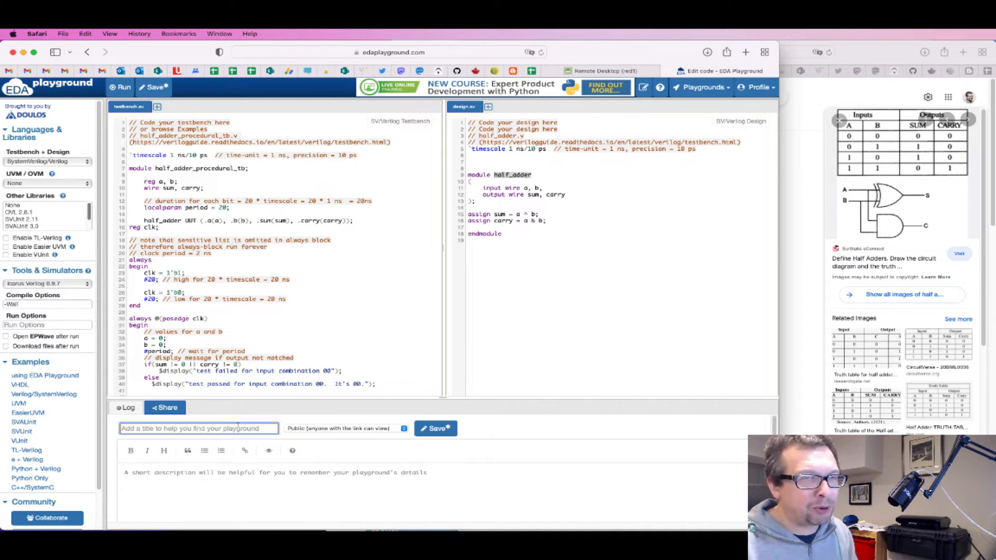
pyautogui.write('Half')
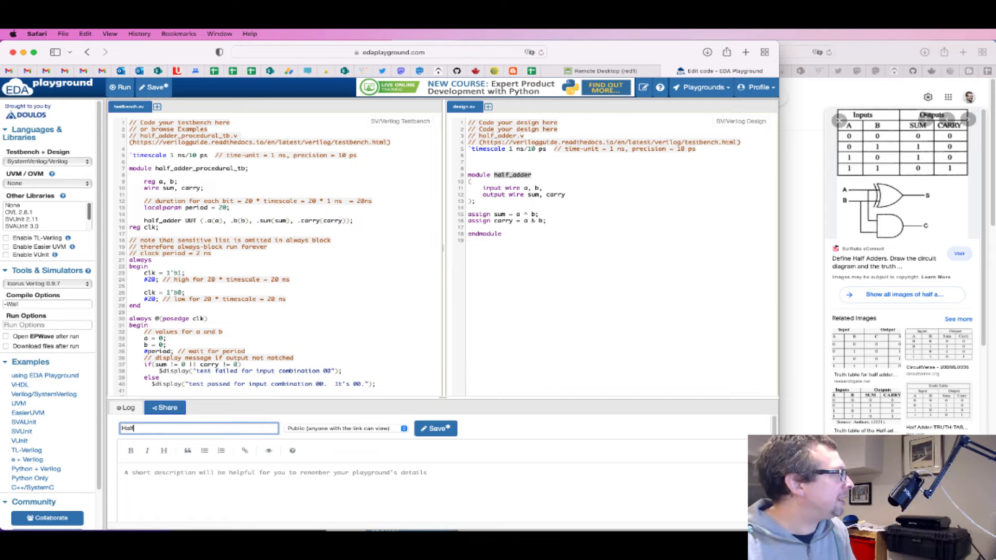
pyautogui.write('Adder')
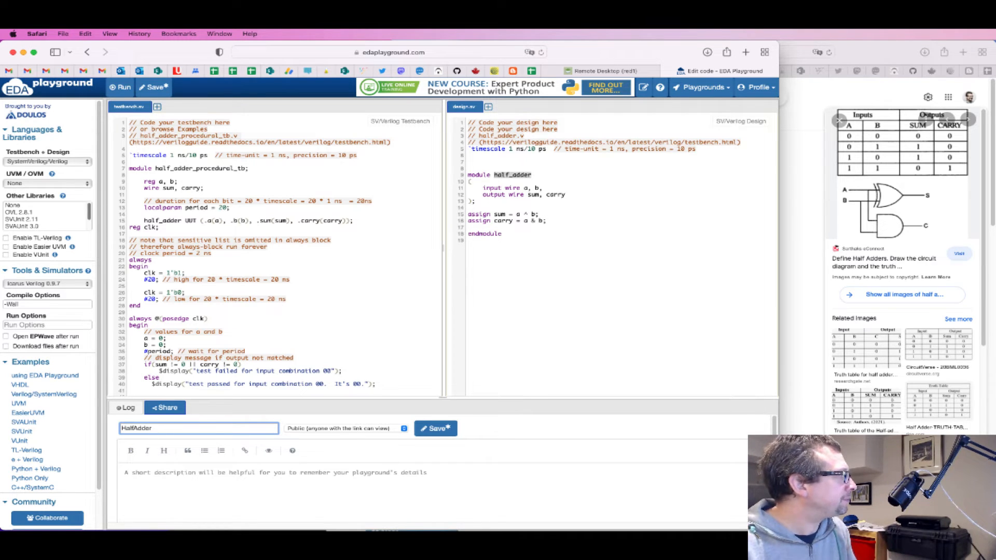
pyautogui.write('Example')
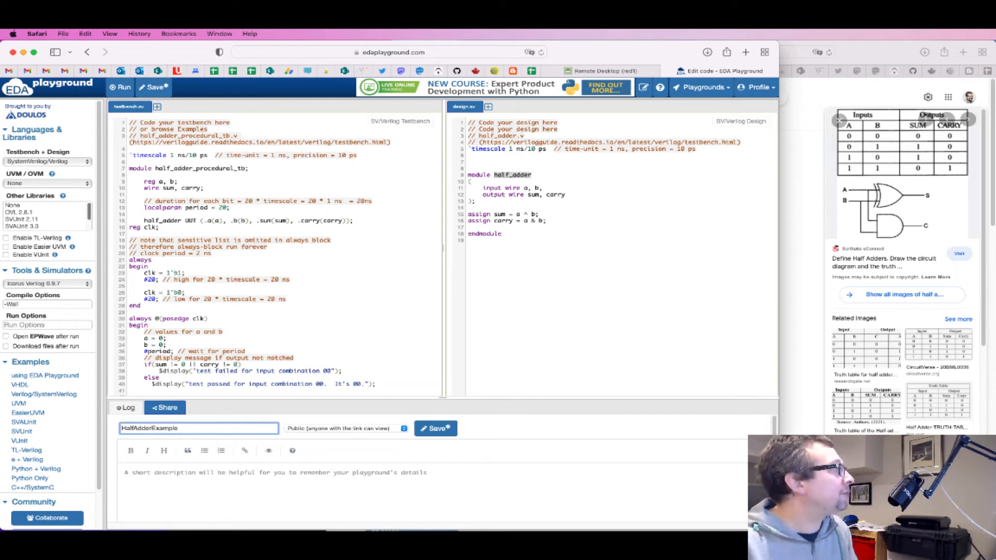
pyautogui.write('ReadTheDocs')
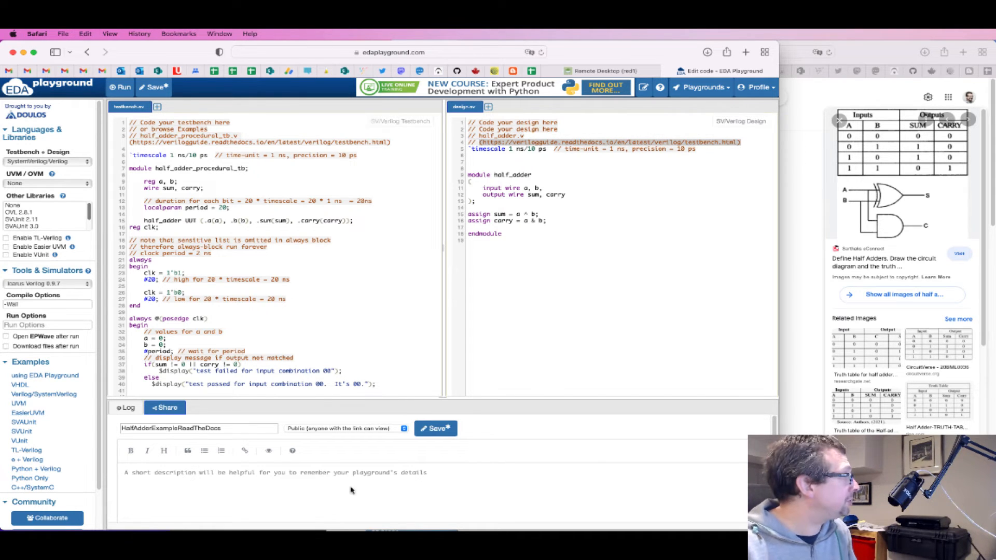
pyautogui.write('origia')
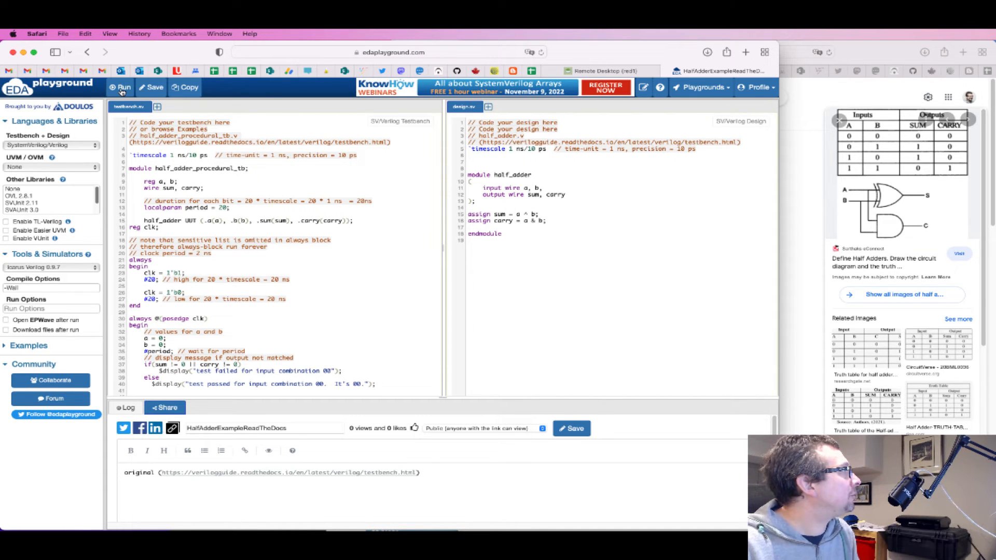
# - Save the HalfAdderExampleReadTheDocs playground and run the simulation
pyautogui.click(121, 87)
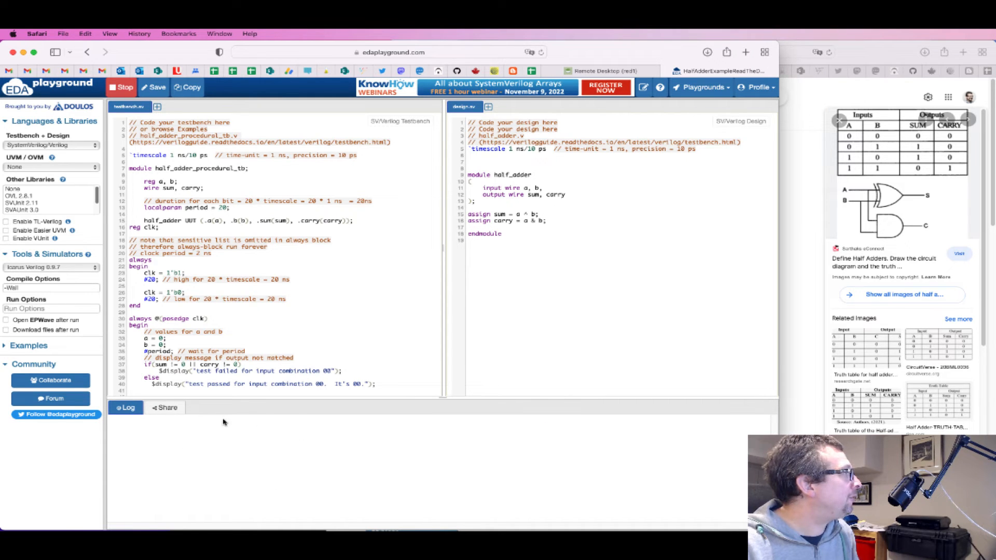
# - Rerun the simulation until the log shows all four input combinations passing
pyautogui.click(122, 87)
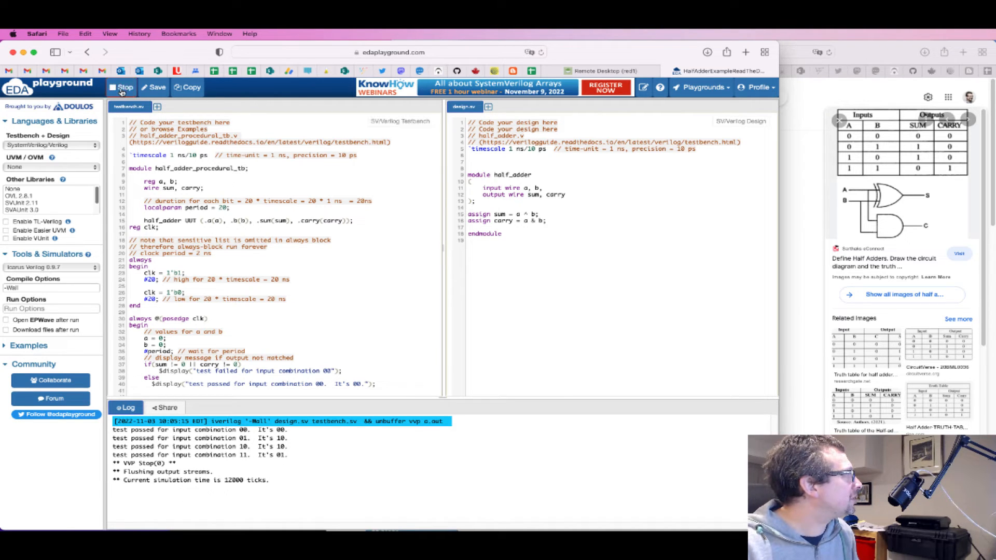
pyautogui.click(121, 87)
pyautogui.write('|')
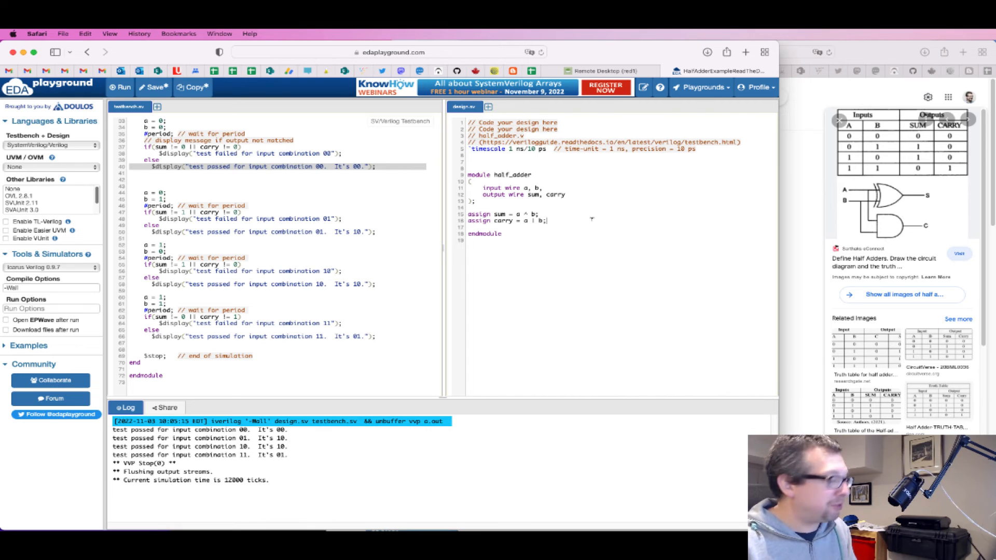
# - Change the carry to a | b and add comment '// should be a & b'
pyautogui.write('// should be a & b')
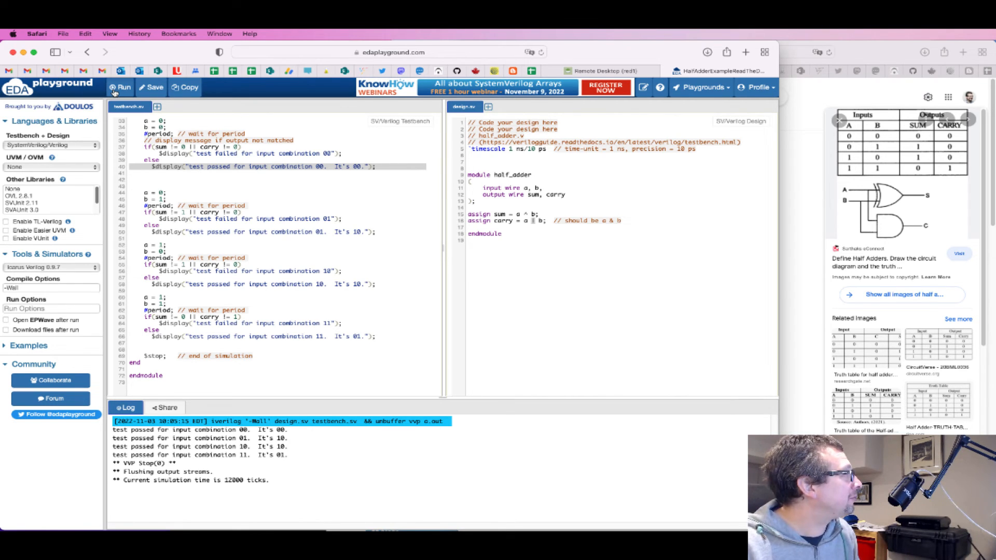
# - Rerun with the OR carry and see failures for inputs 01 and 10
pyautogui.click(121, 87)
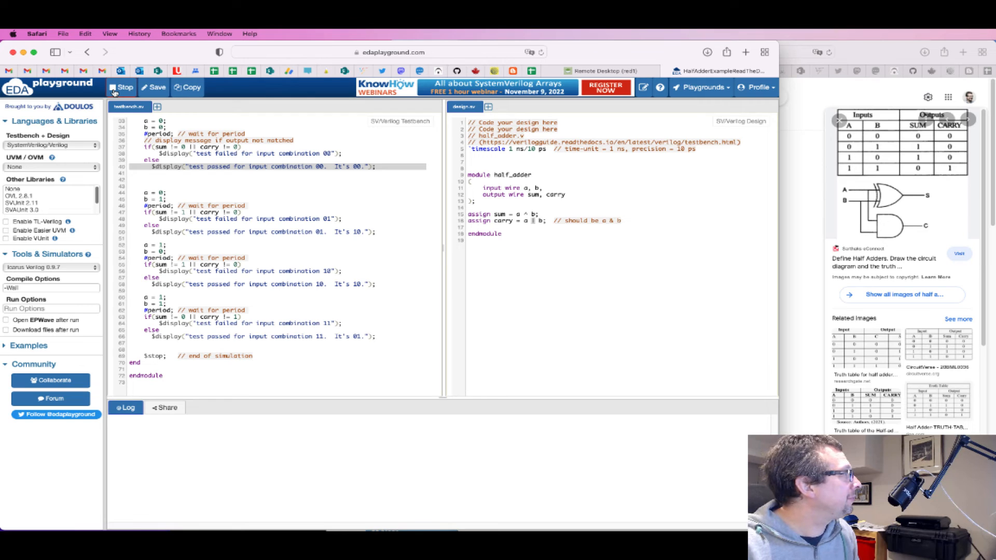
pyautogui.click(121, 87)
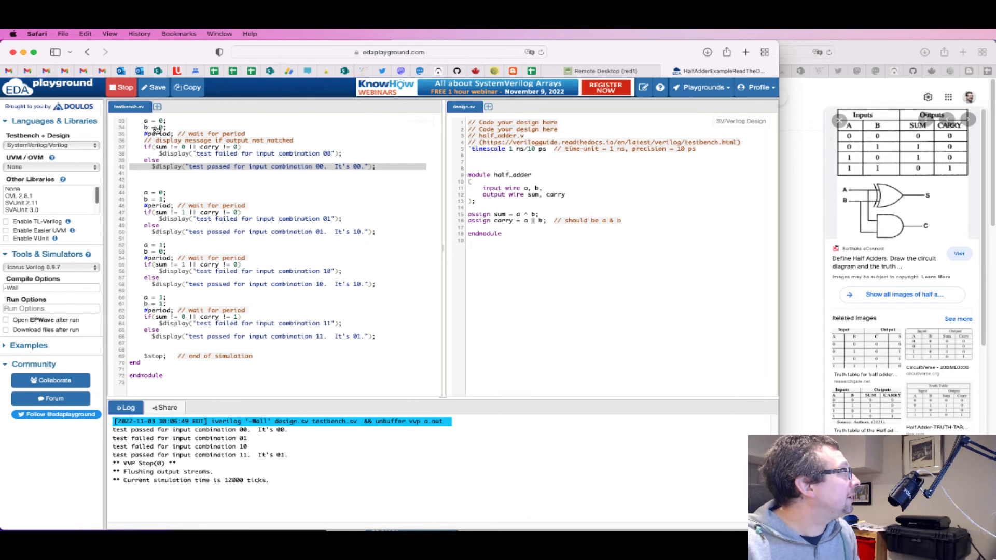
pyautogui.click(122, 87)
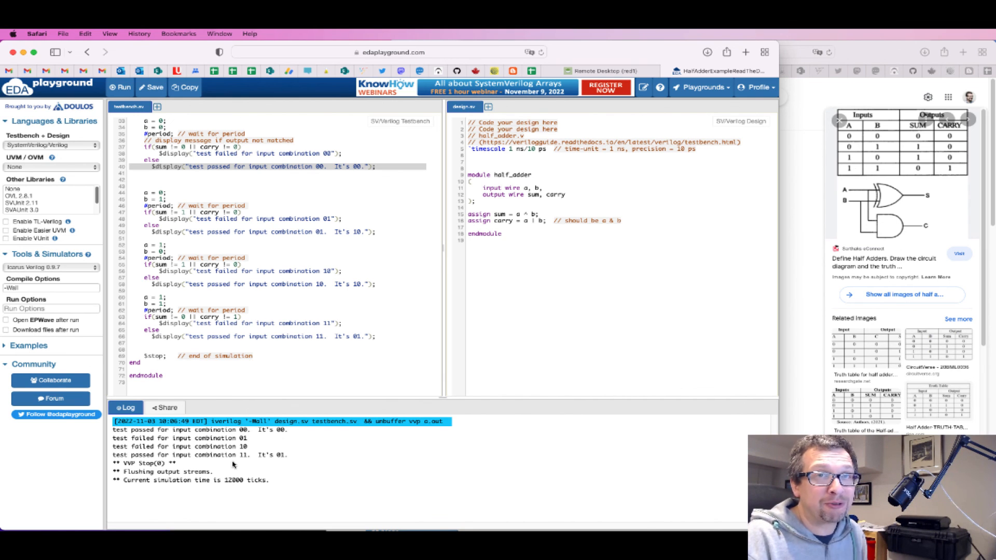
pyautogui.click(469, 227)
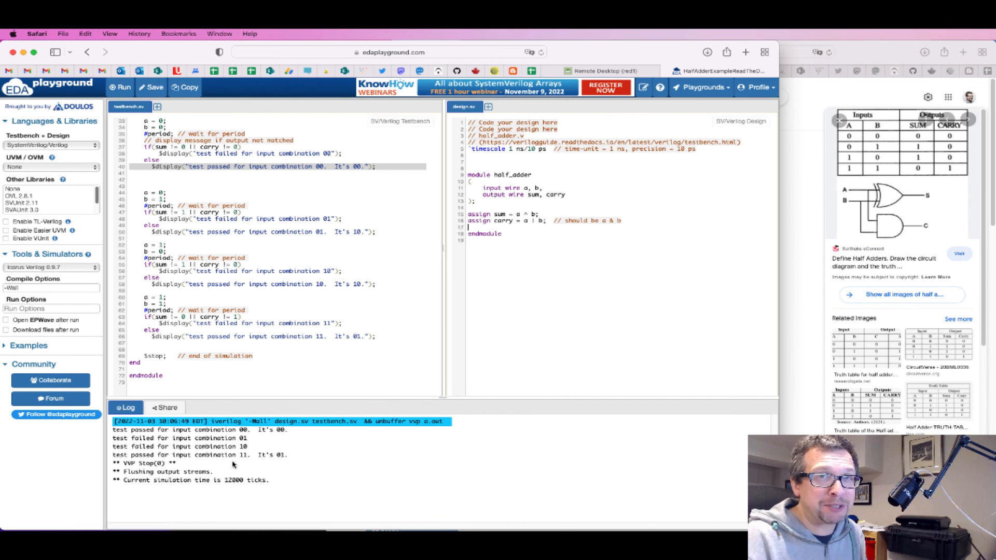